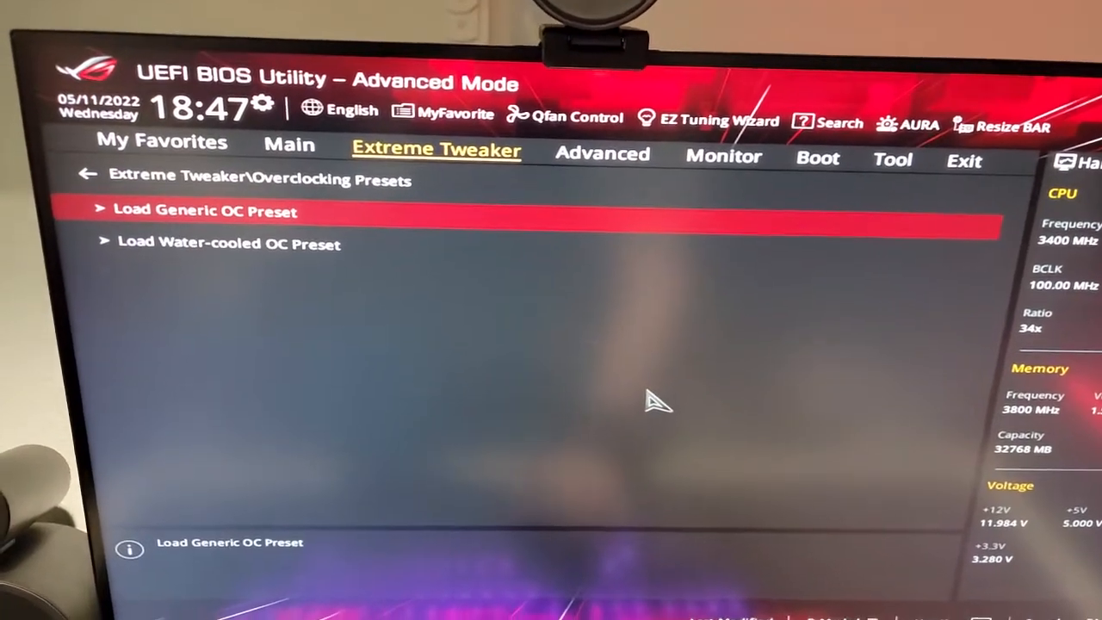
mouse_move(658, 383)
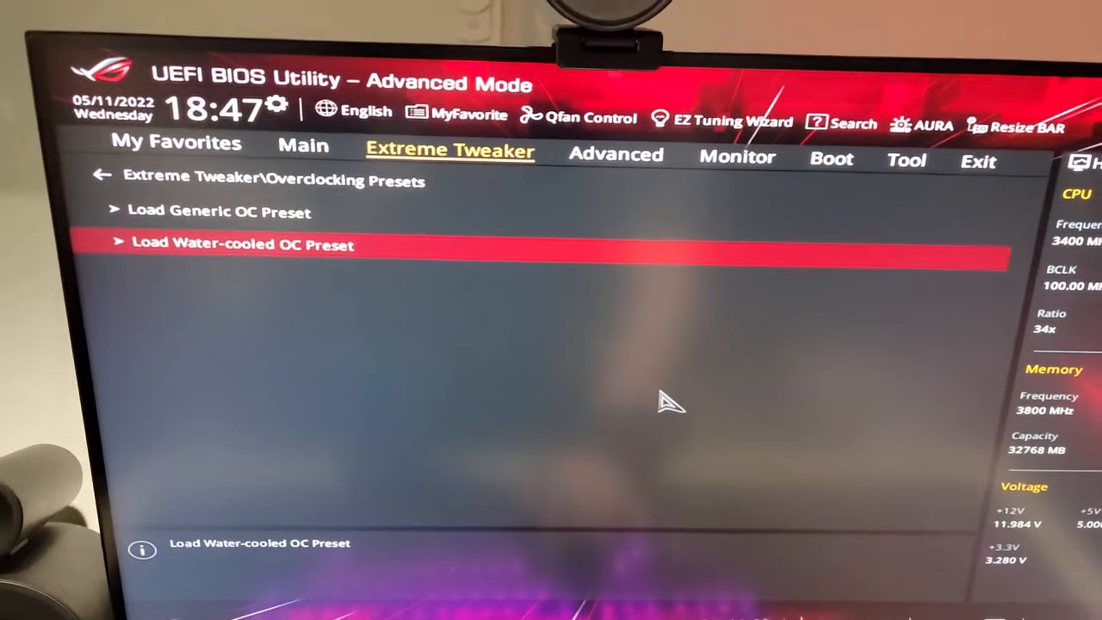
- Load the Water-cooled OC Preset, confirm it, and bring up the Exit options
click(241, 246)
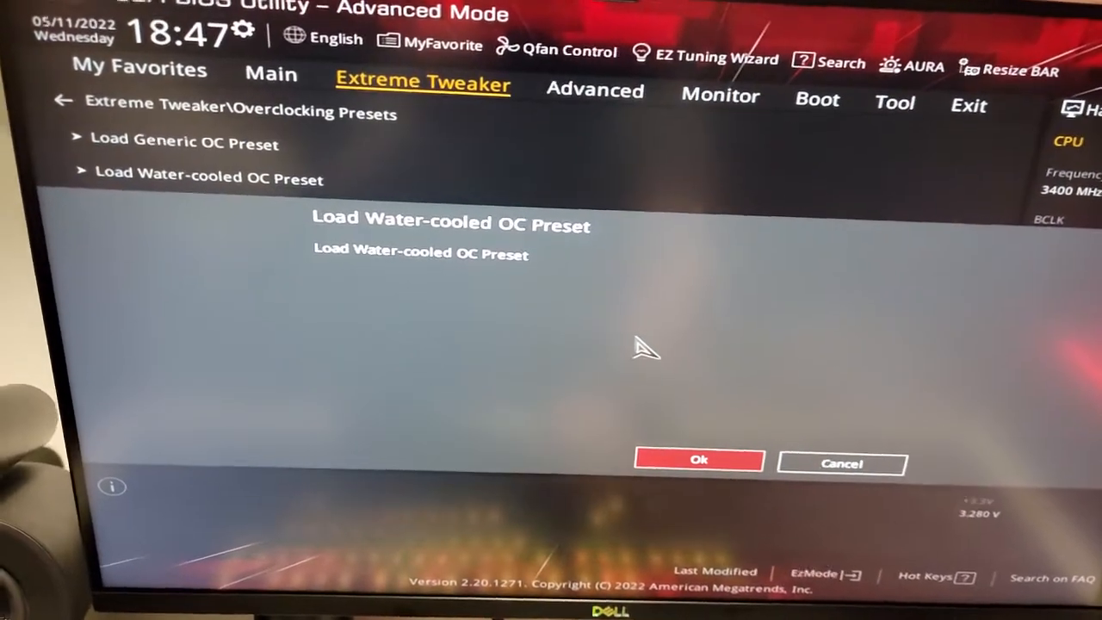
click(698, 459)
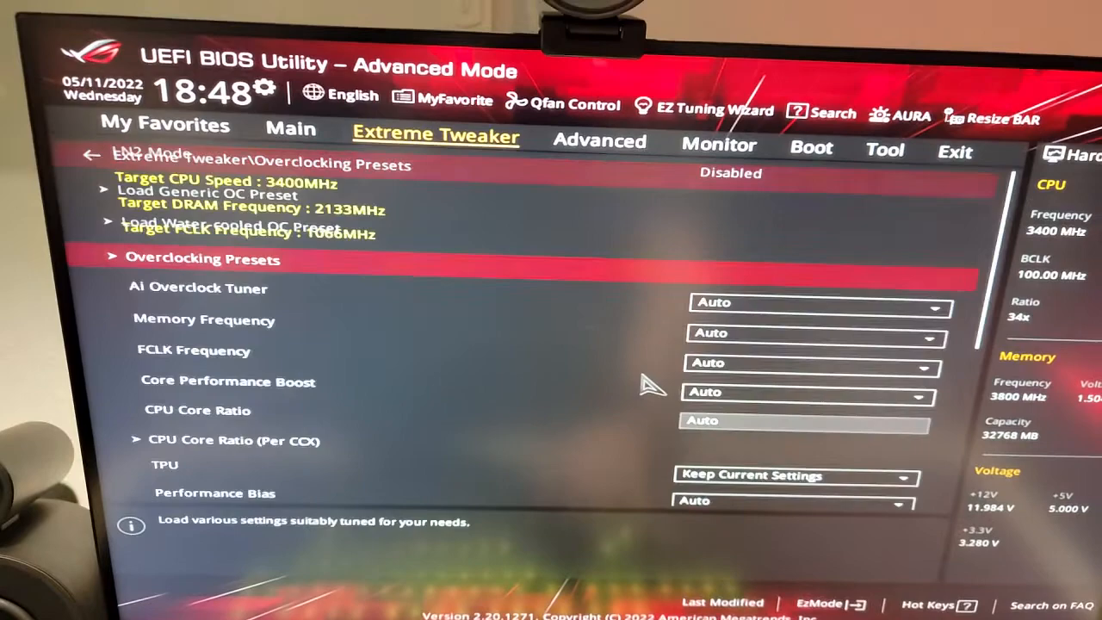
click(818, 302)
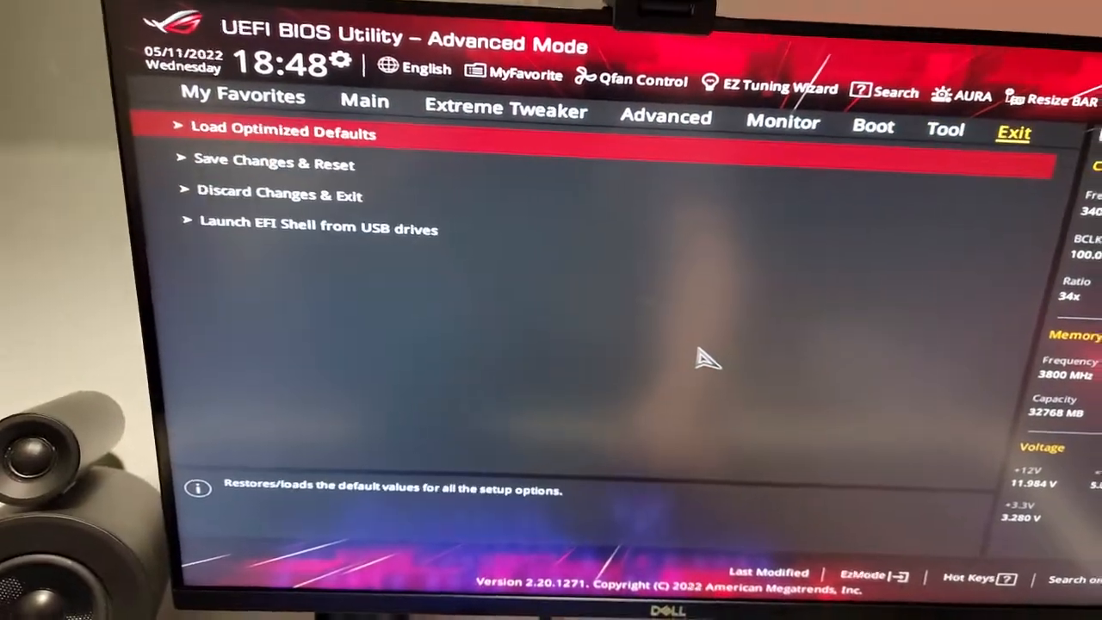
- Go back to Extreme Tweaker, where AI Overclock Tuner shows Auto
click(269, 132)
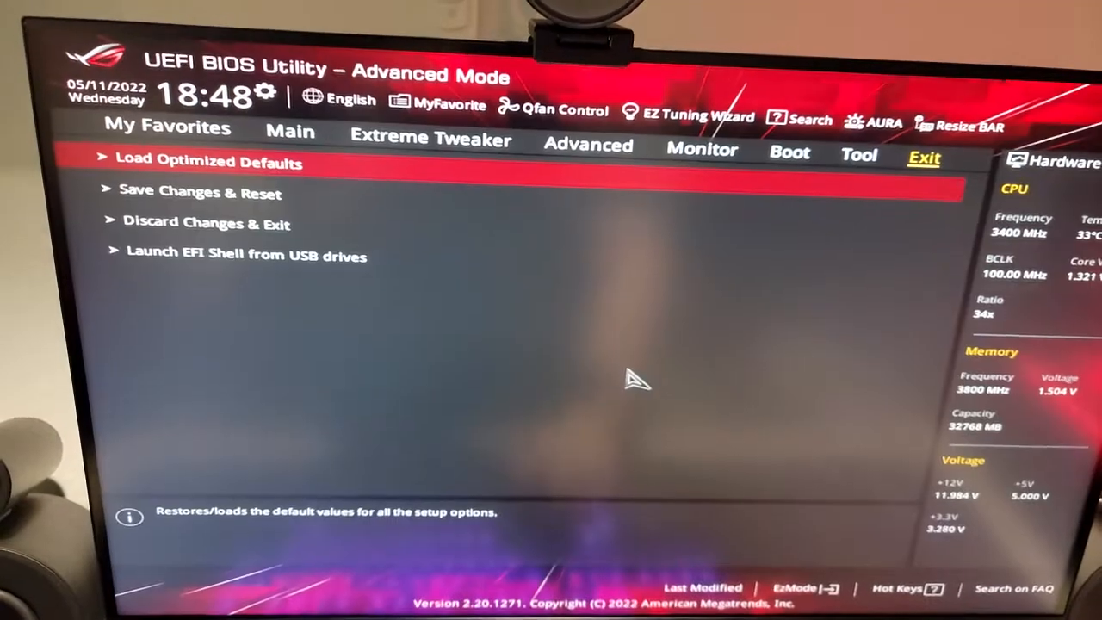
click(300, 143)
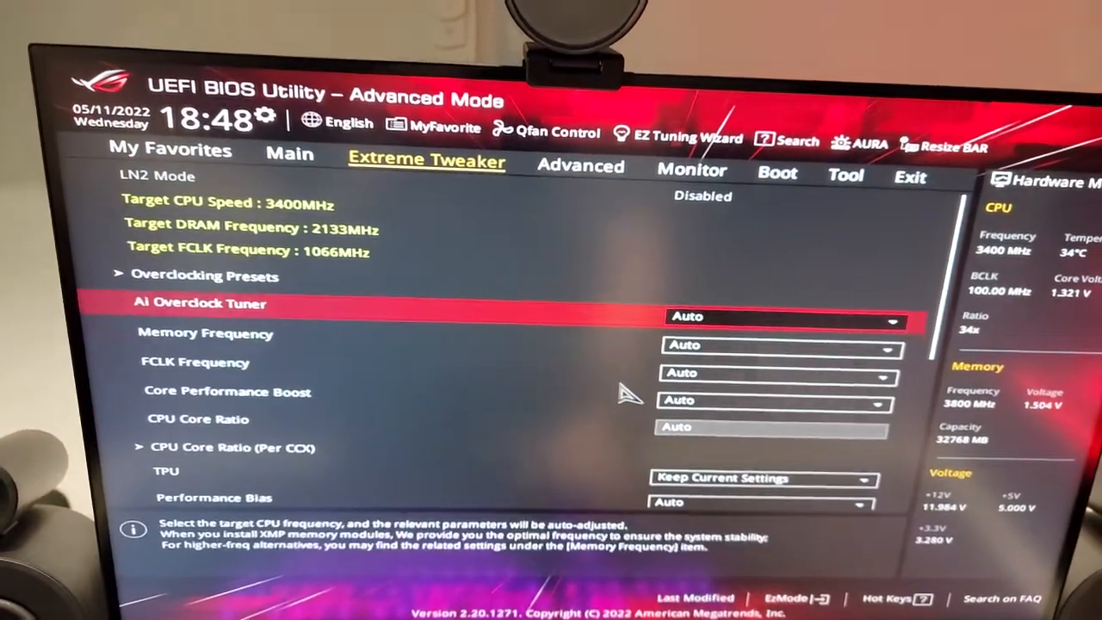
- Set AI Overclock Tuner to D.O.C.P. Standard for DDR4-3800MHz memory and check FCLK frequencies
click(780, 316)
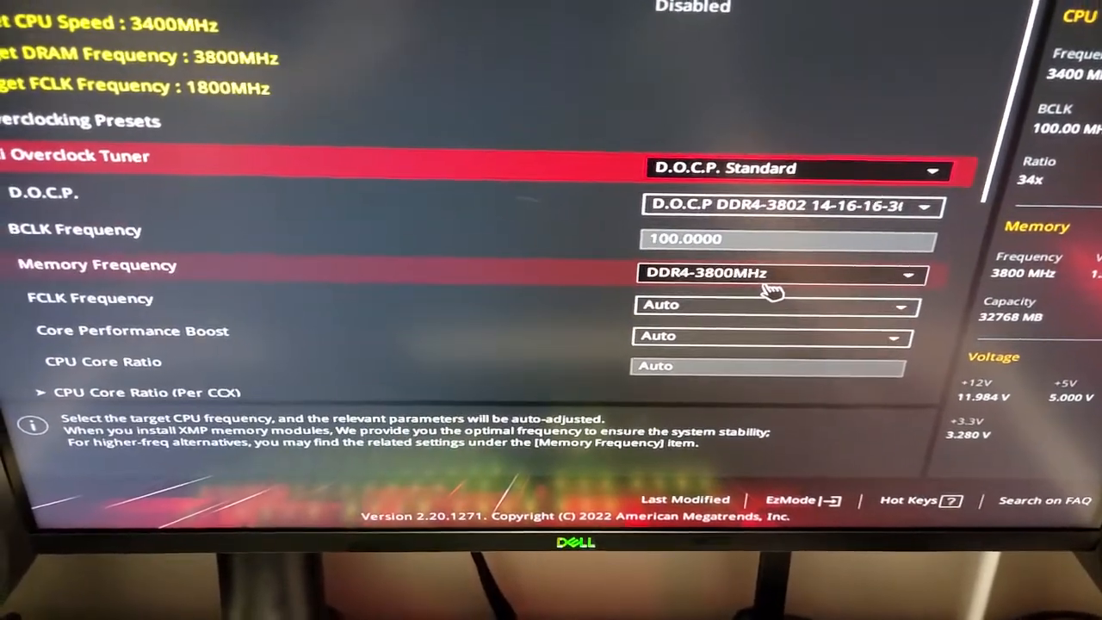
click(775, 306)
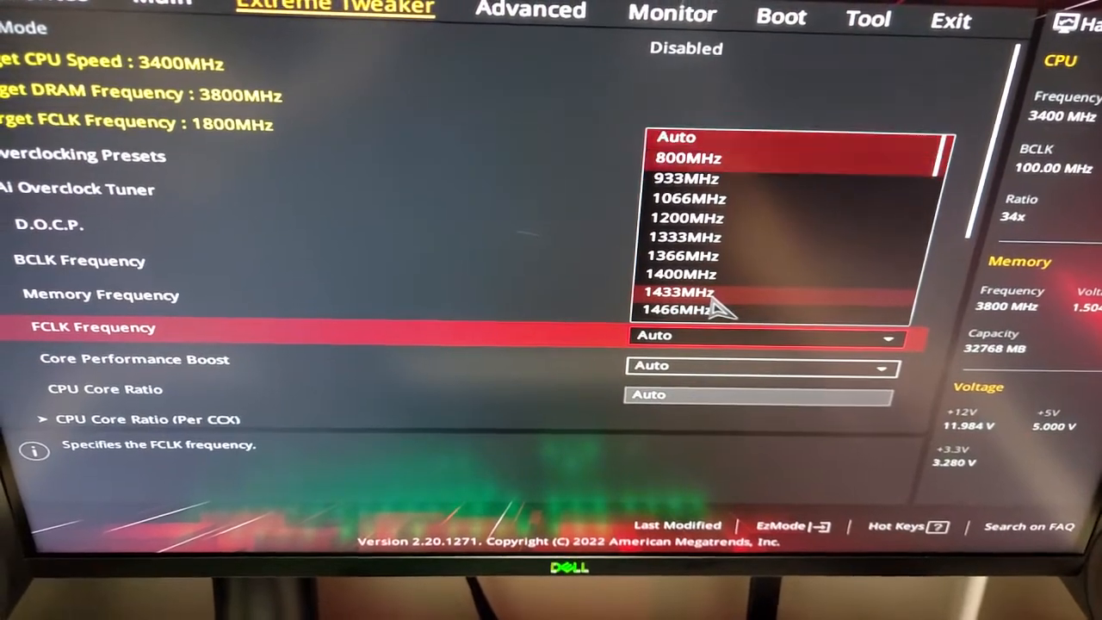
scroll(down, 3)
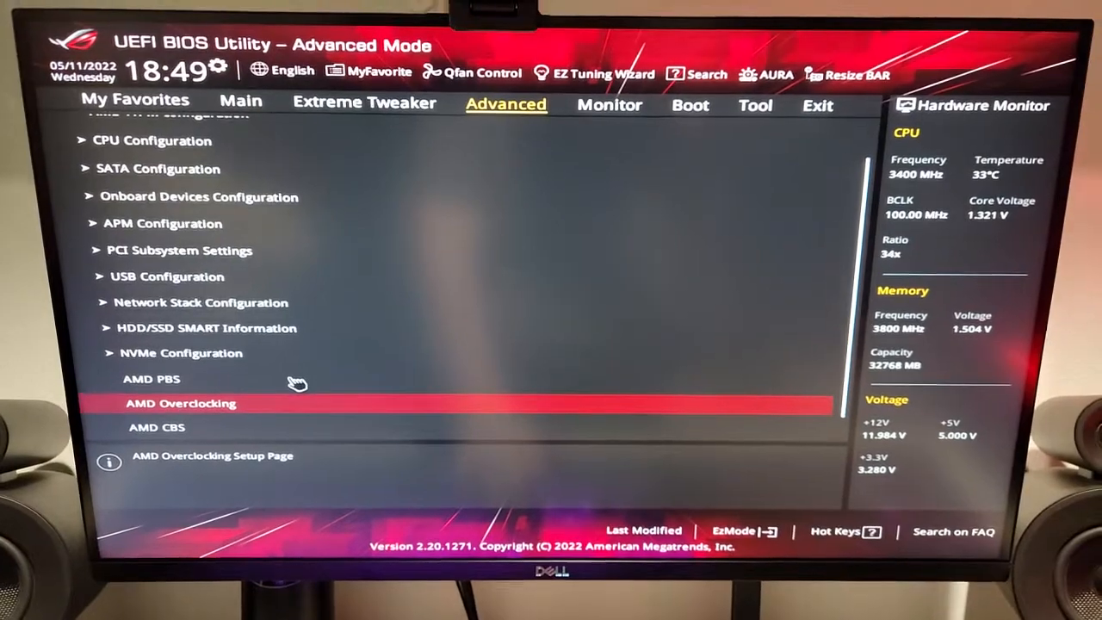
- Enter AMD Overclocking on the Advanced tab and move to Precision Boost Overdrive
click(179, 402)
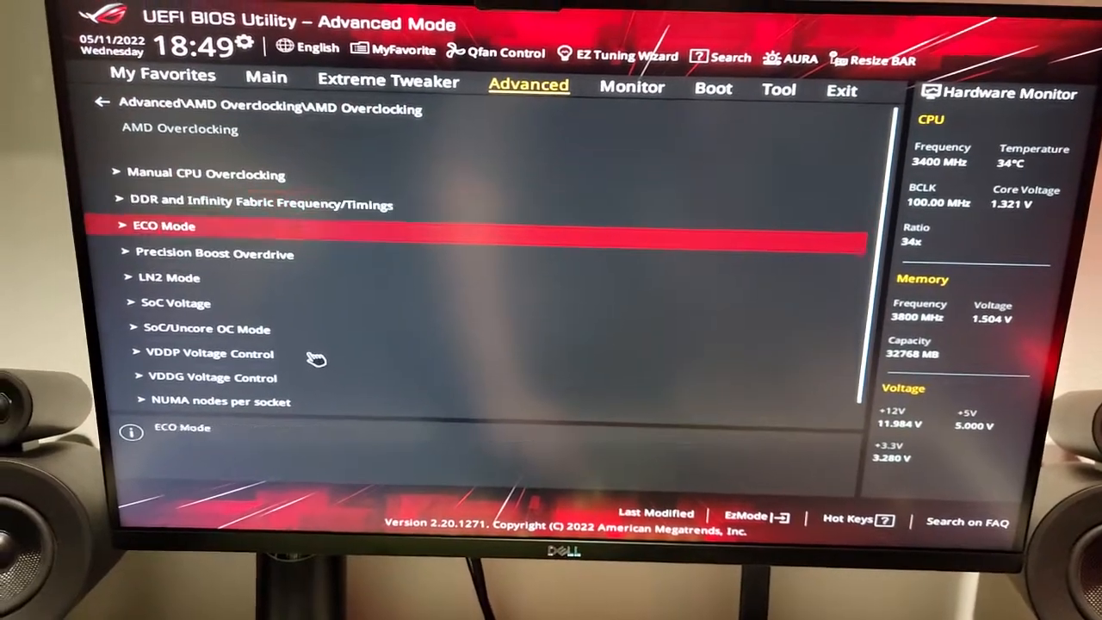
key(Up)
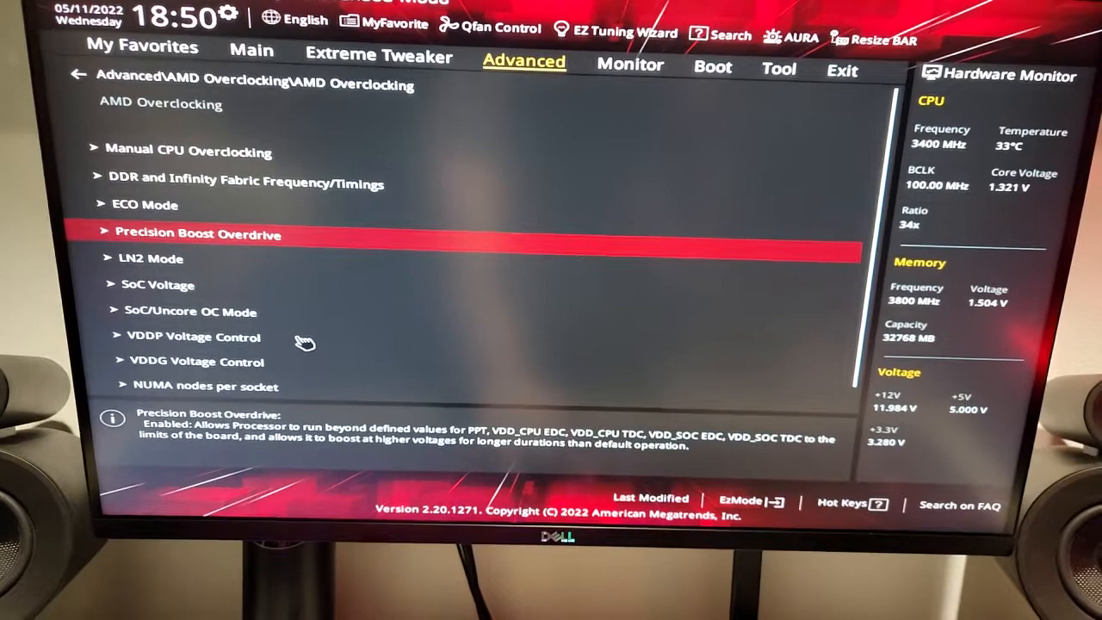
- Set Precision Boost Overdrive to Advanced with Motherboard limits and a manual 4X scalar
click(198, 234)
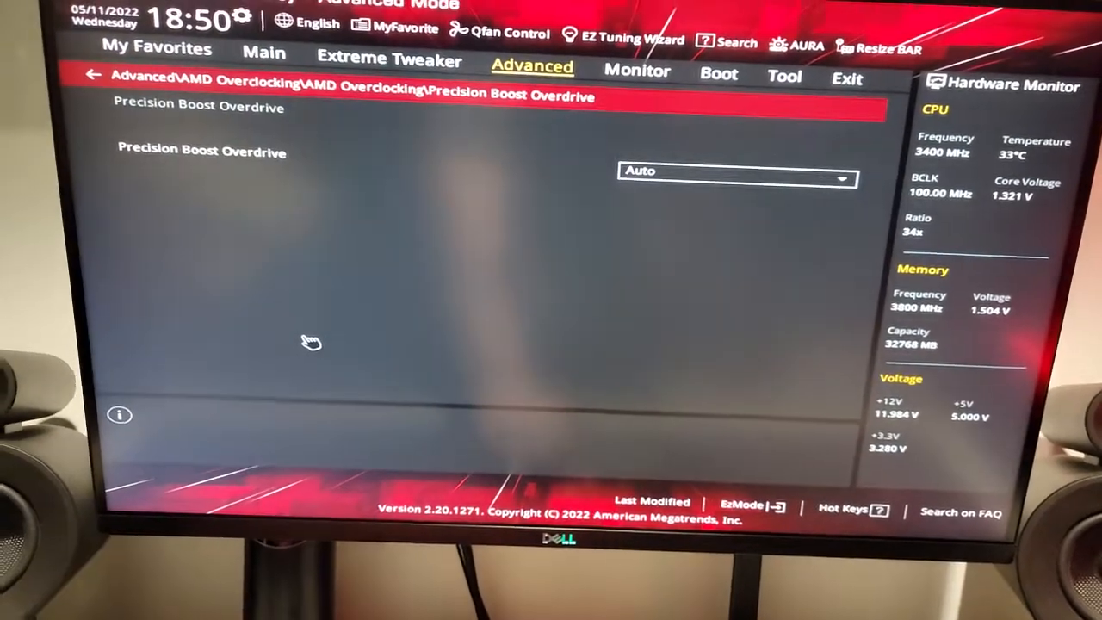
click(734, 172)
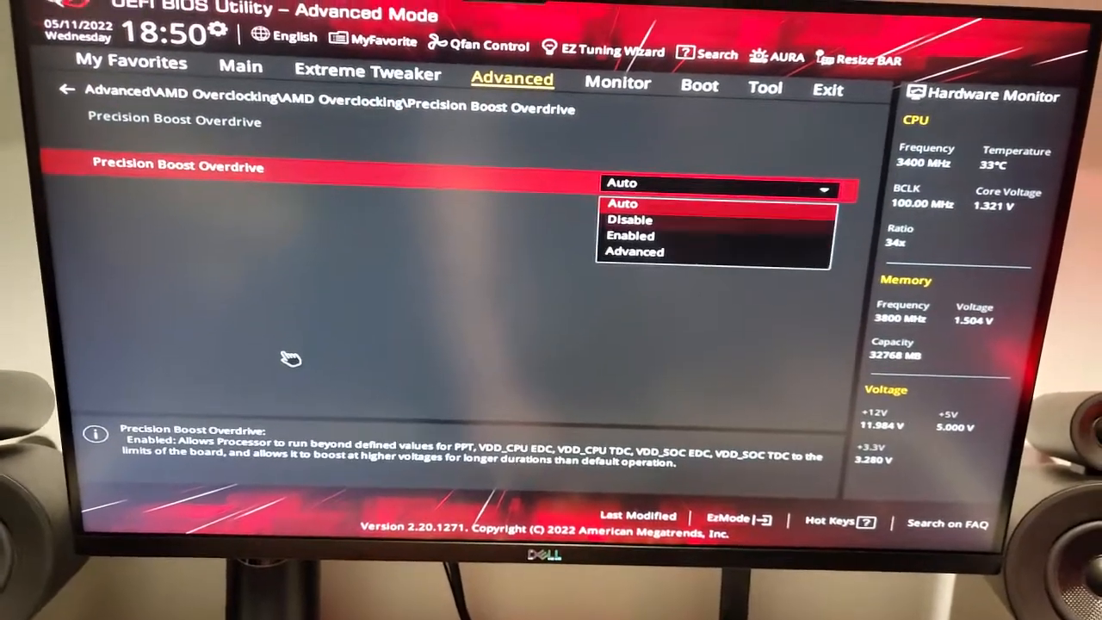
click(633, 235)
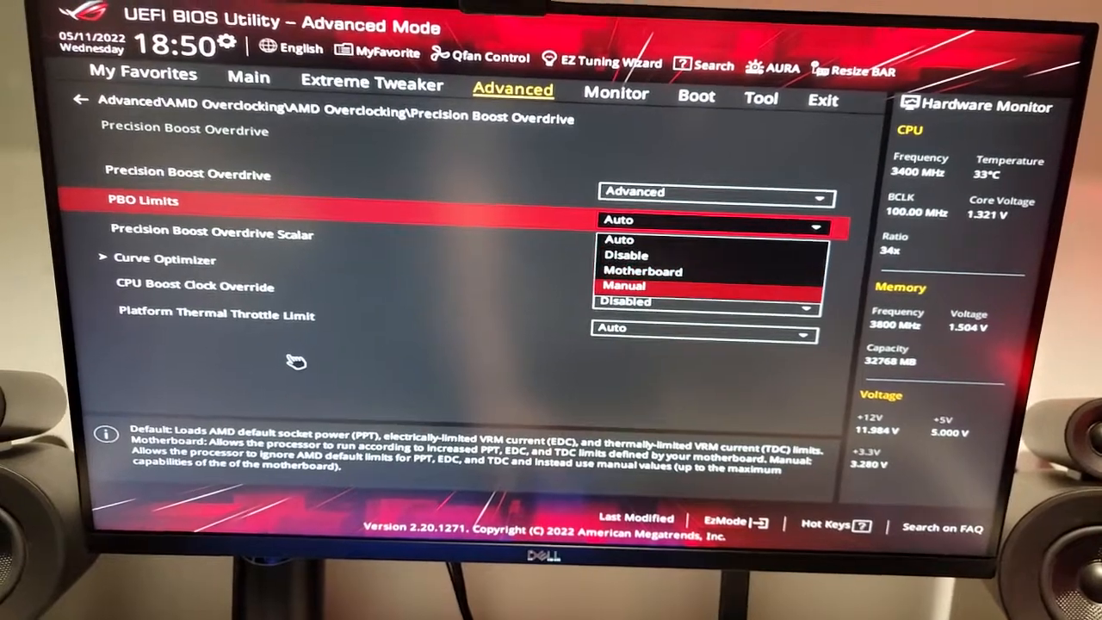
click(623, 285)
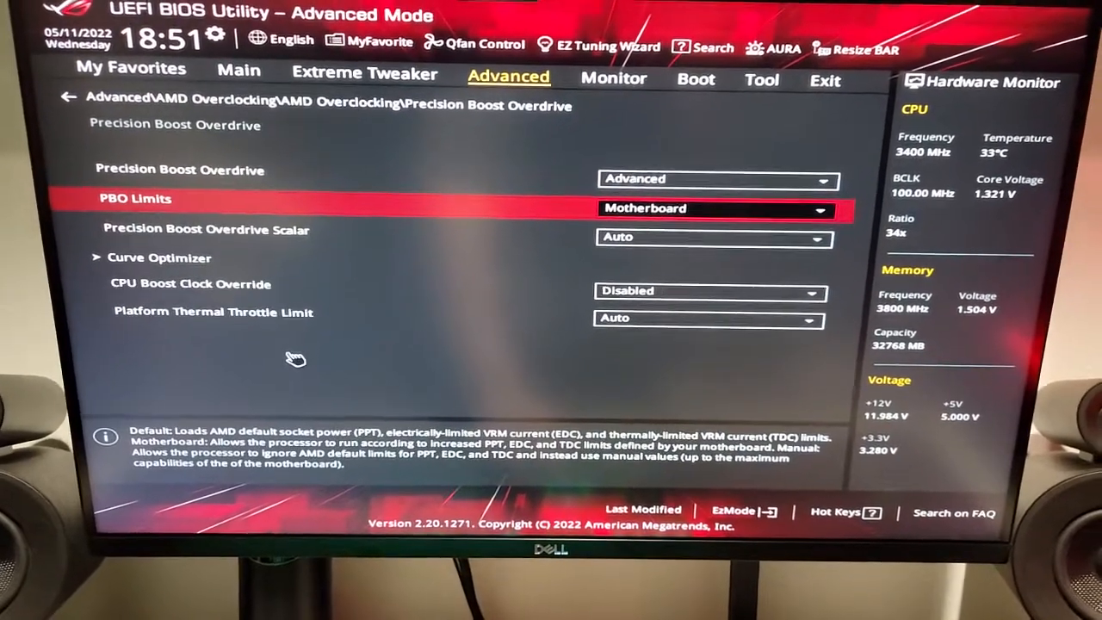
key(Down)
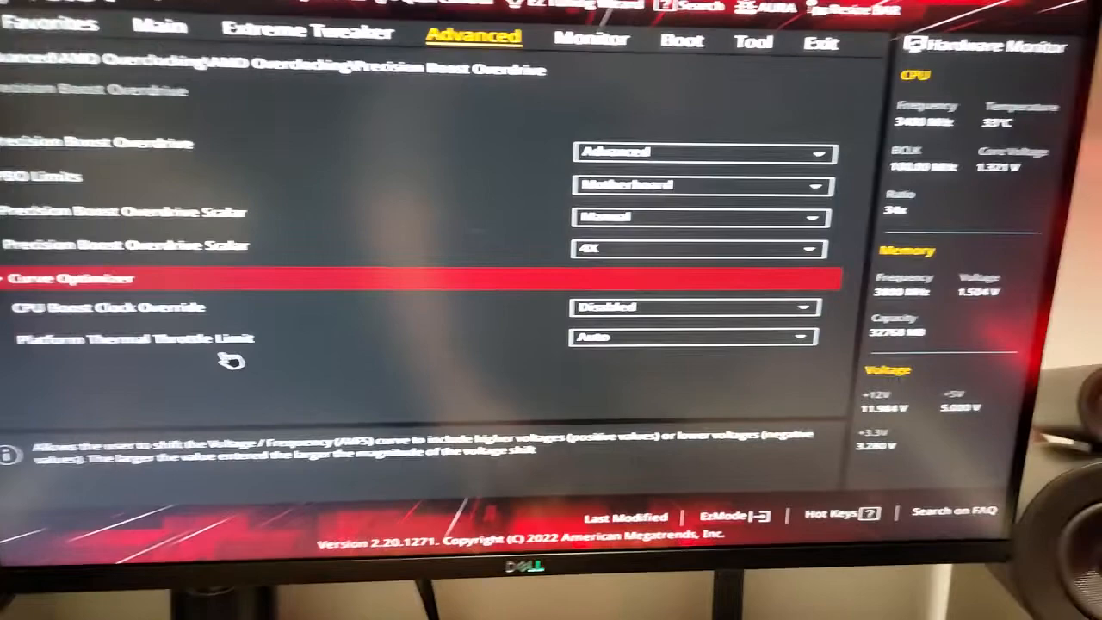
- Review Curve Optimizer modes (Auto, All Cores, Per Core) in its dropdown
click(76, 277)
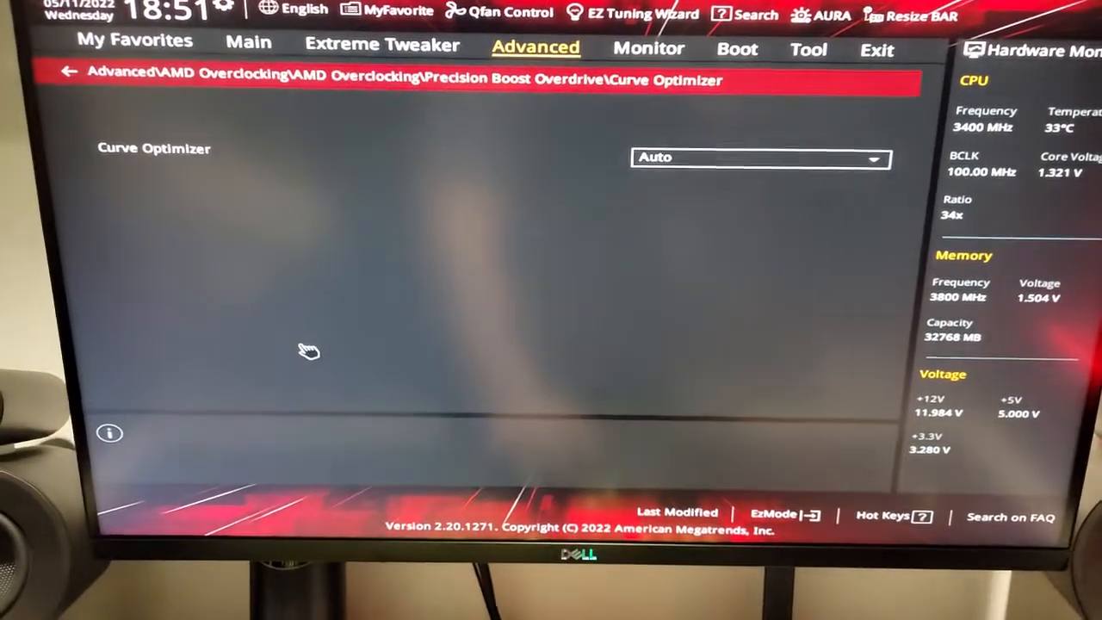
click(762, 158)
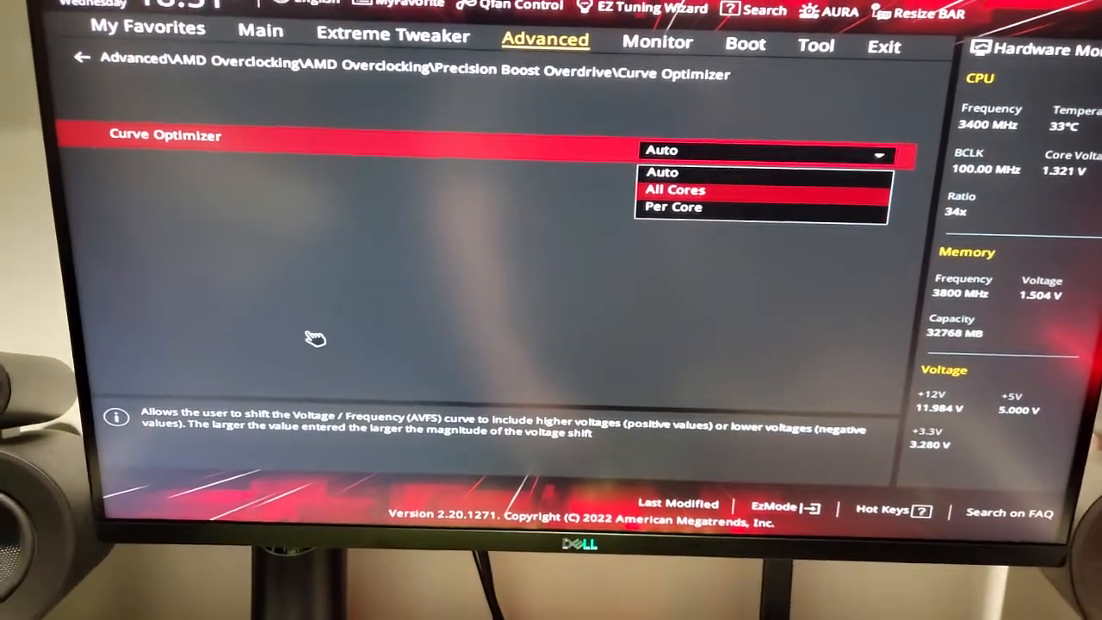
click(673, 189)
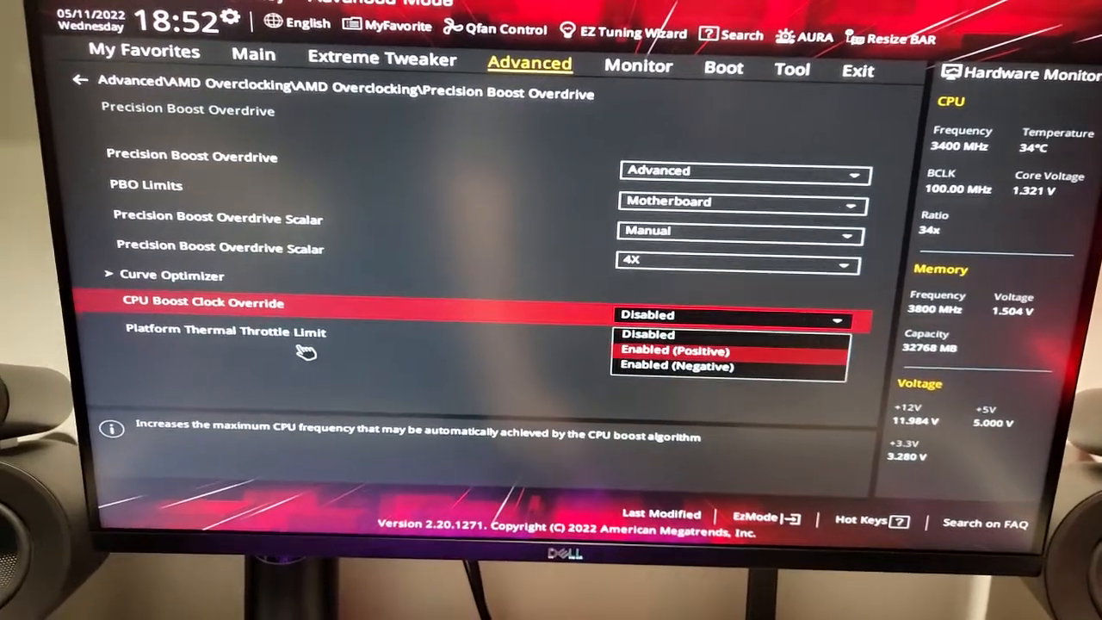
- Set CPU Boost Clock Override to Enabled (Positive) with a 75 maximum
click(667, 350)
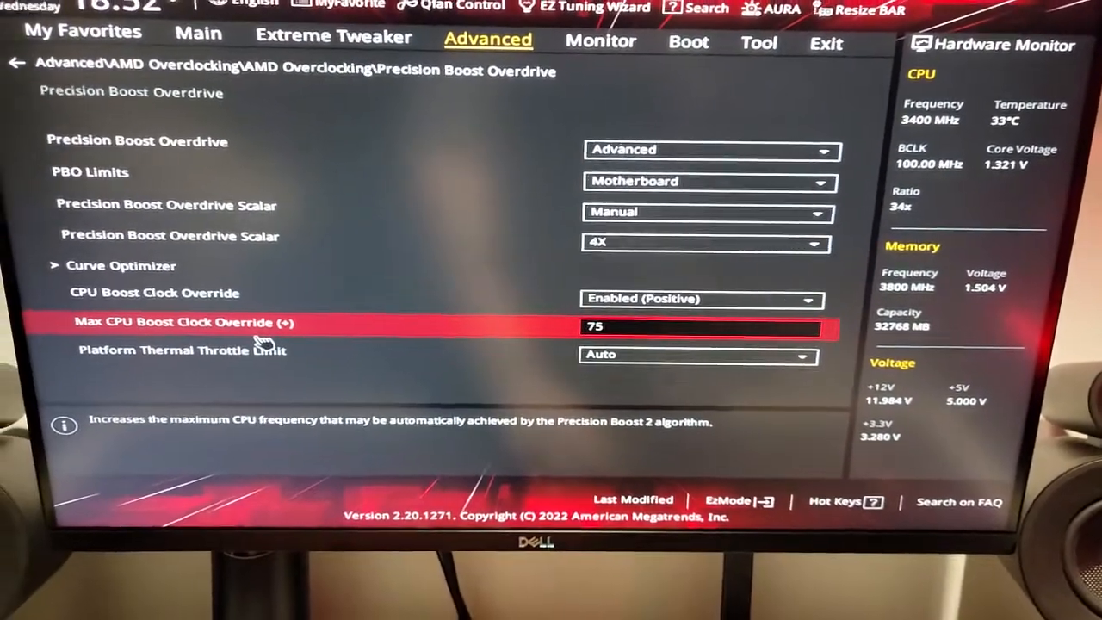
key(Down)
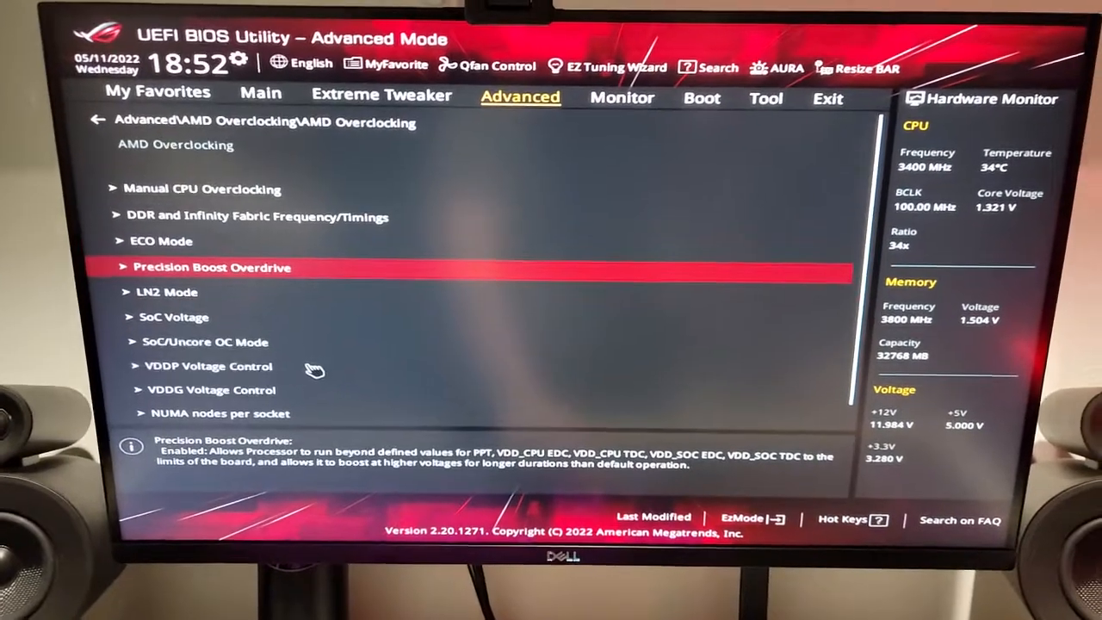
- Switch to Extreme Tweaker to reach the CPU Core Ratio (Per CCX) settings
click(381, 95)
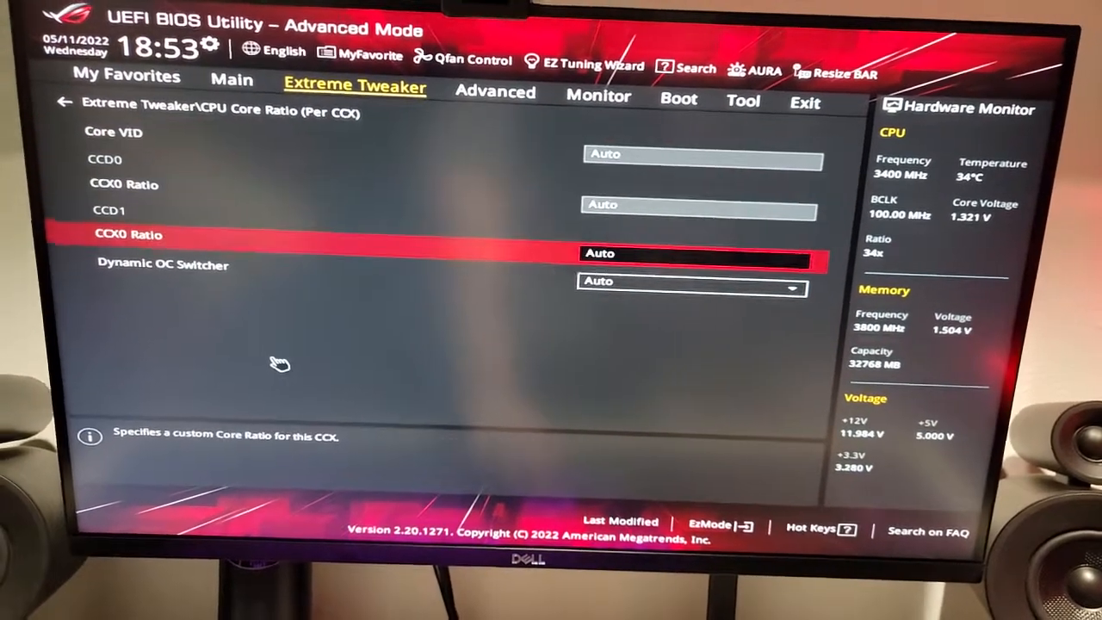
- Enter Core VID 1.350 and CCX ratios 47.00 and 46.00
key(Up)
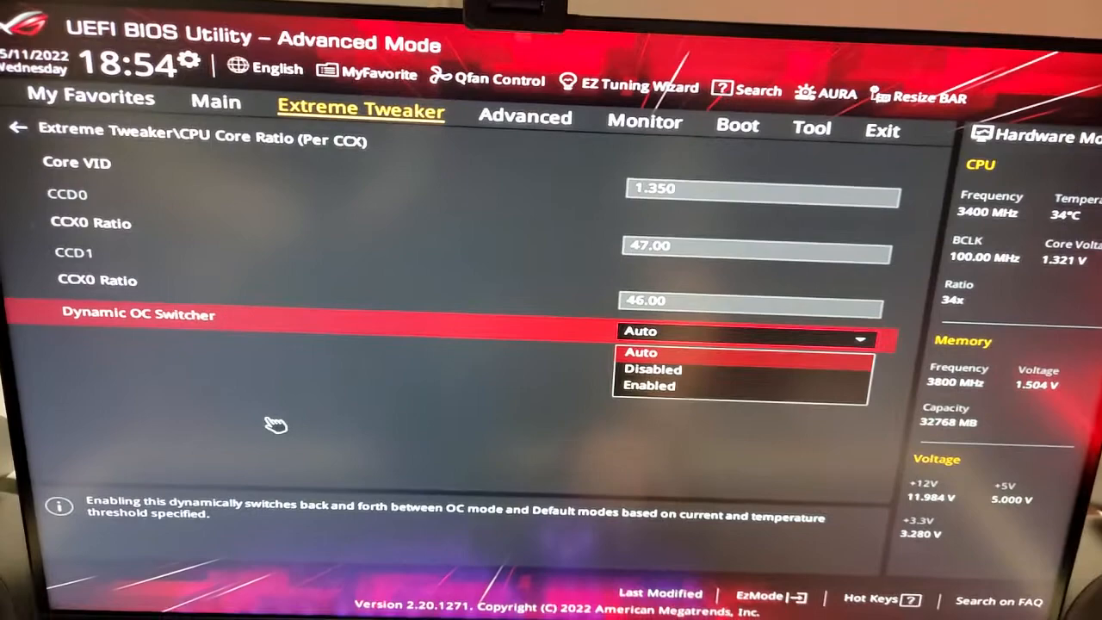
- Enable Dynamic OC Switcher with a 75 current threshold and set the temperature threshold
click(649, 385)
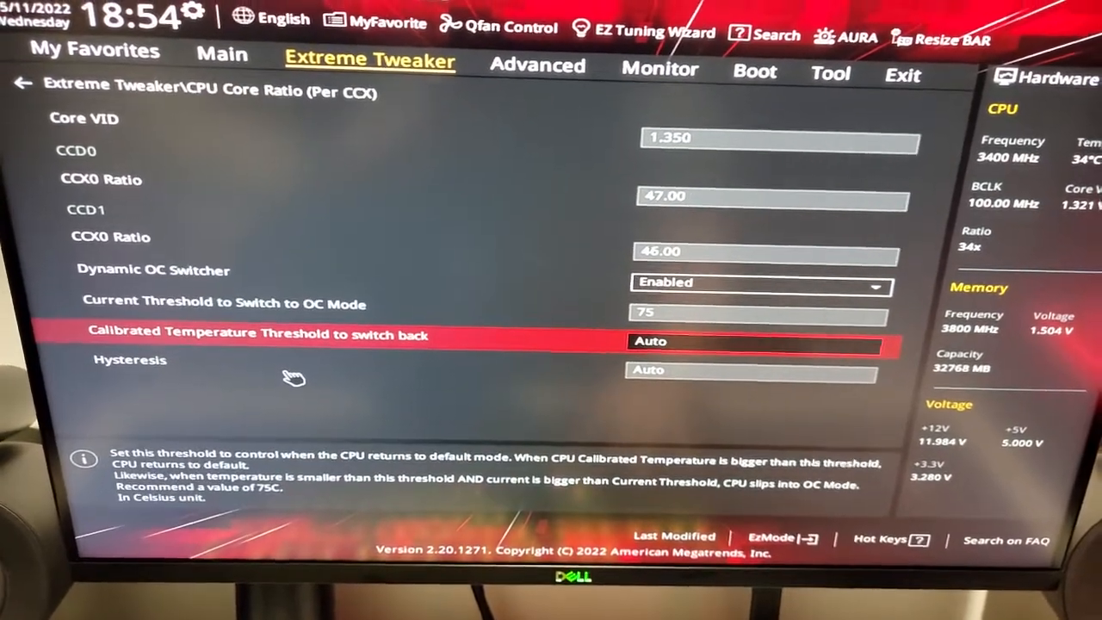
key(Down)
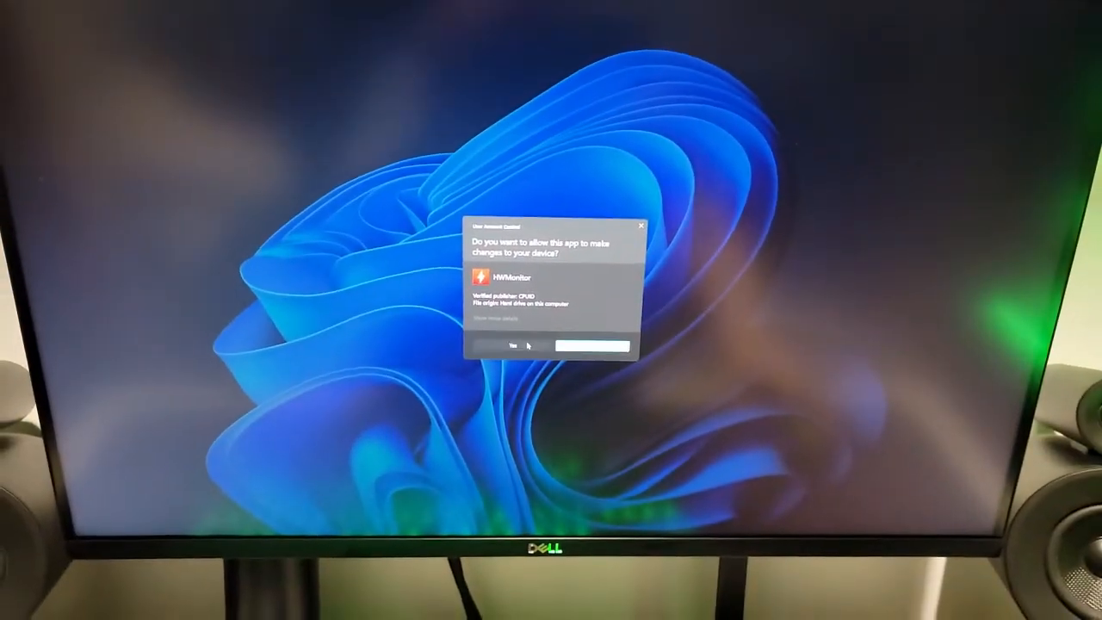
- Approve the User Account Control prompt so HWMonitor can launch
click(505, 342)
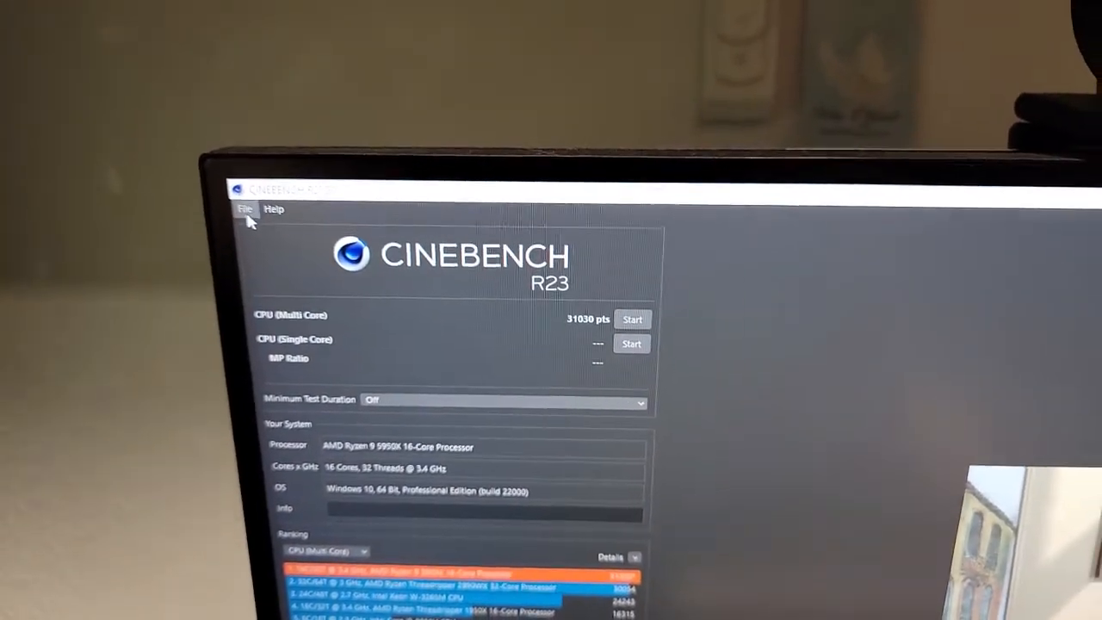
- Choose '30 minutes (Test Stability)' as Cinebench R23's minimum test duration
click(244, 209)
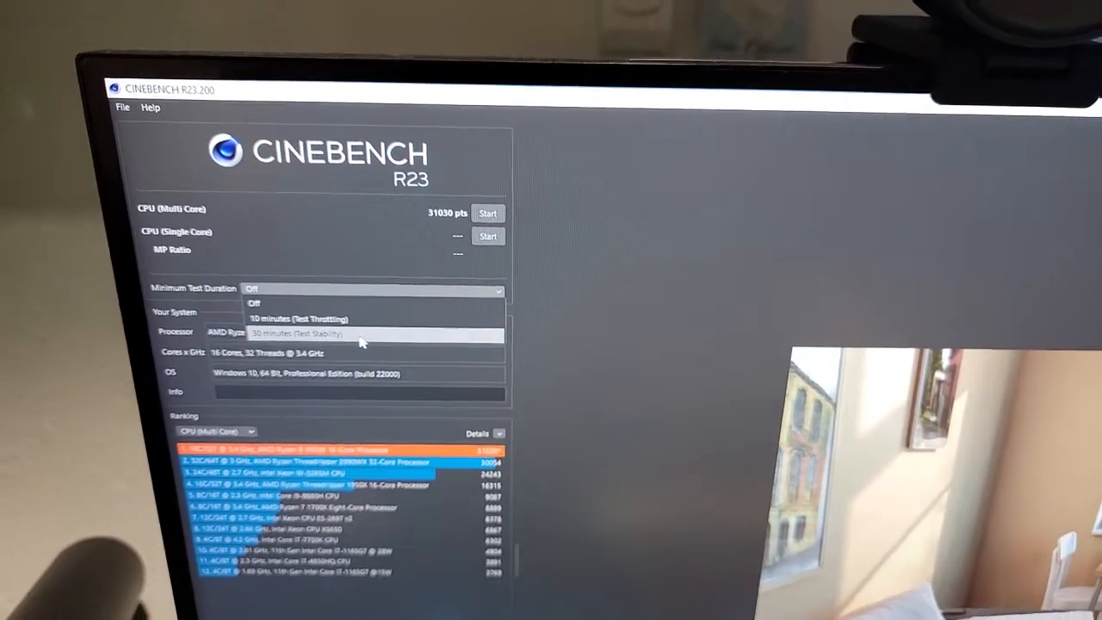
click(295, 333)
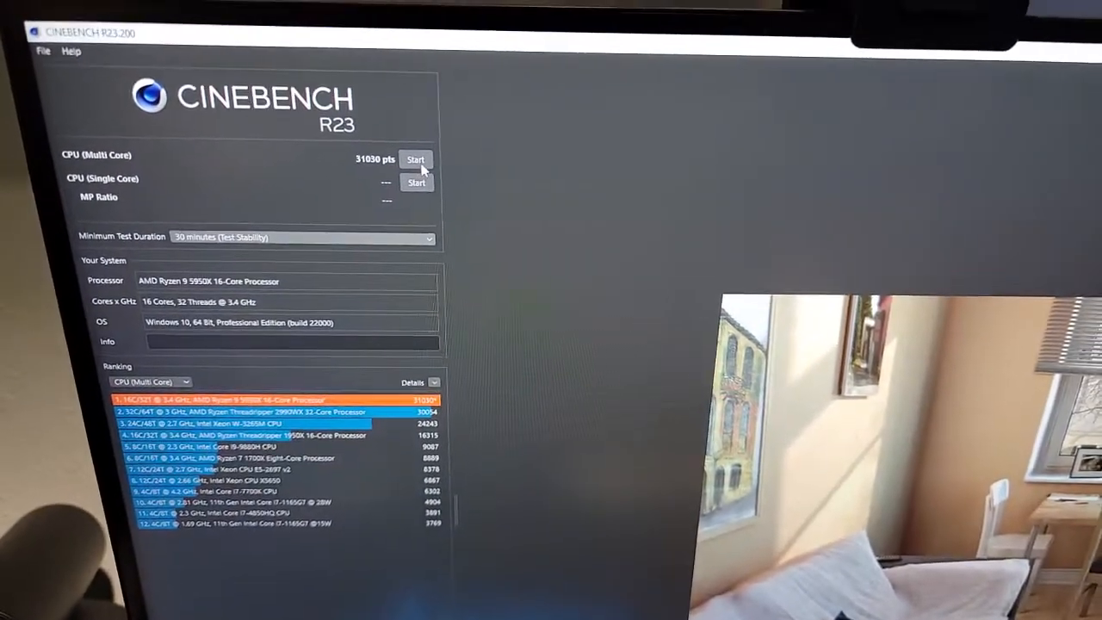